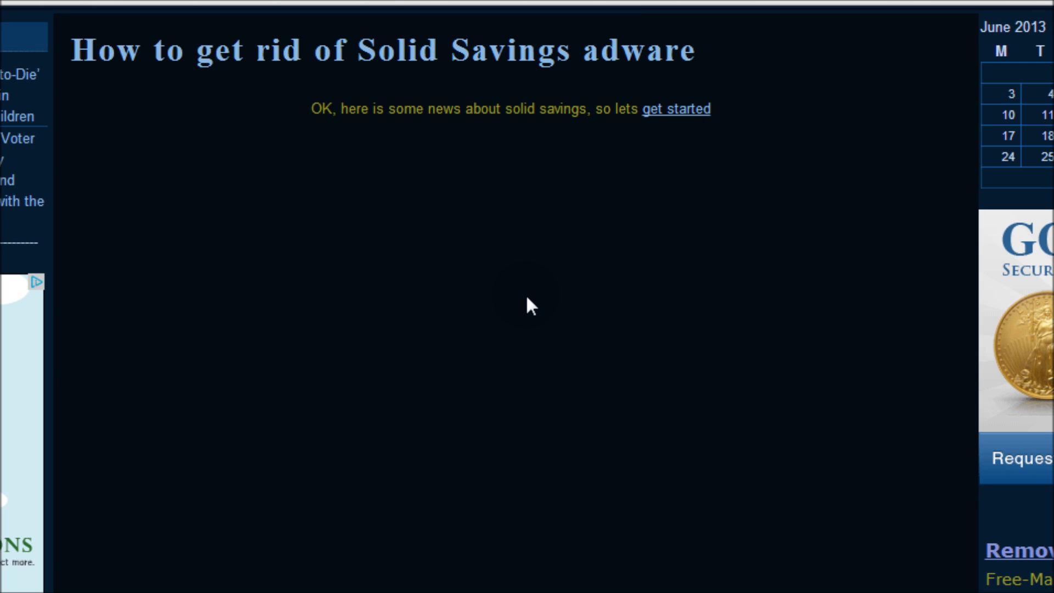
pyautogui.moveTo(503, 315)
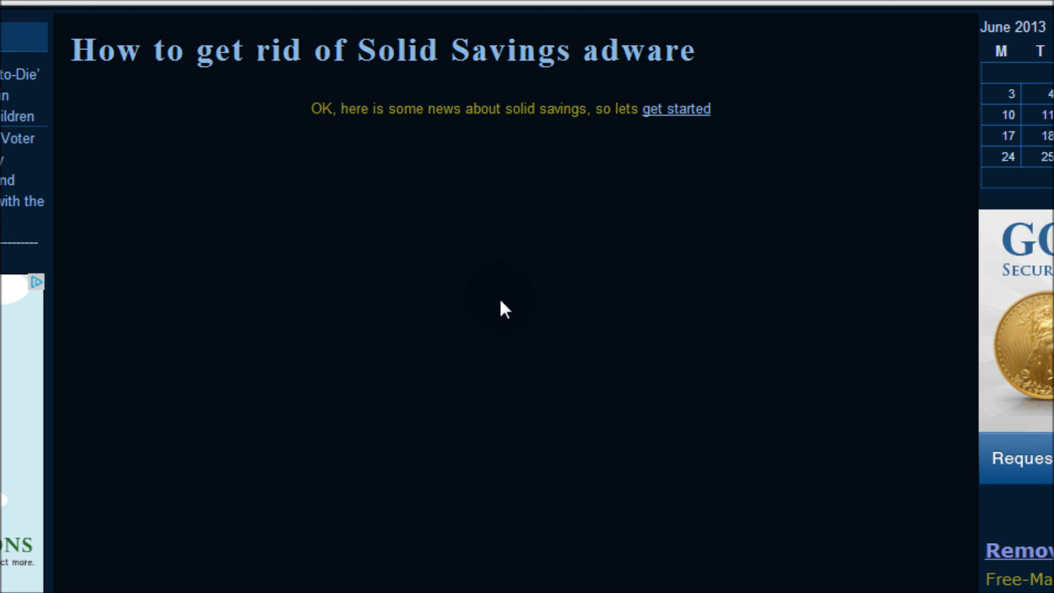
pyautogui.moveTo(510, 302)
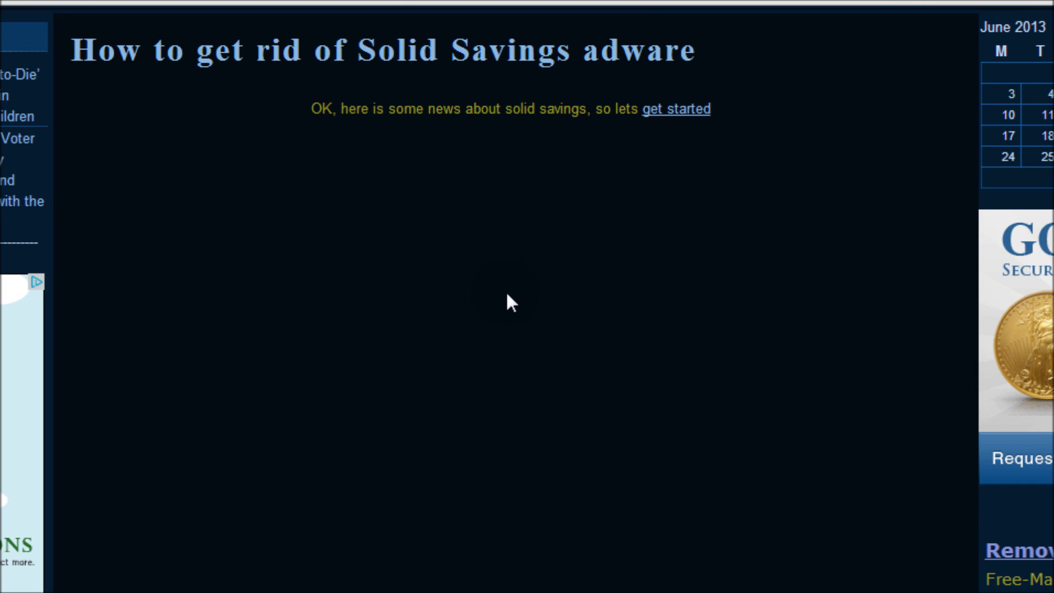
pyautogui.moveTo(363, 159)
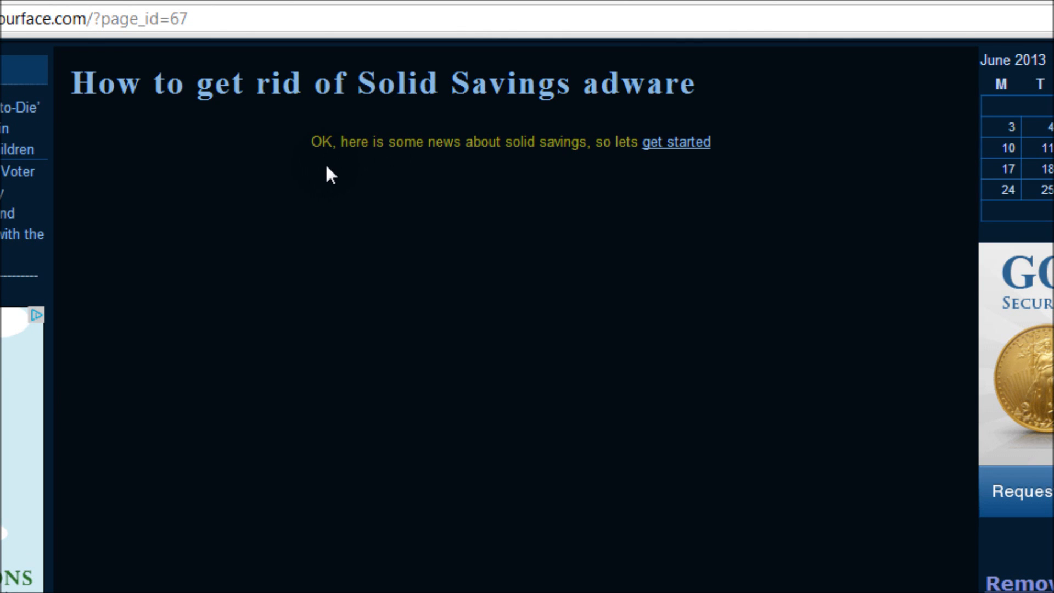
pyautogui.moveTo(597, 189)
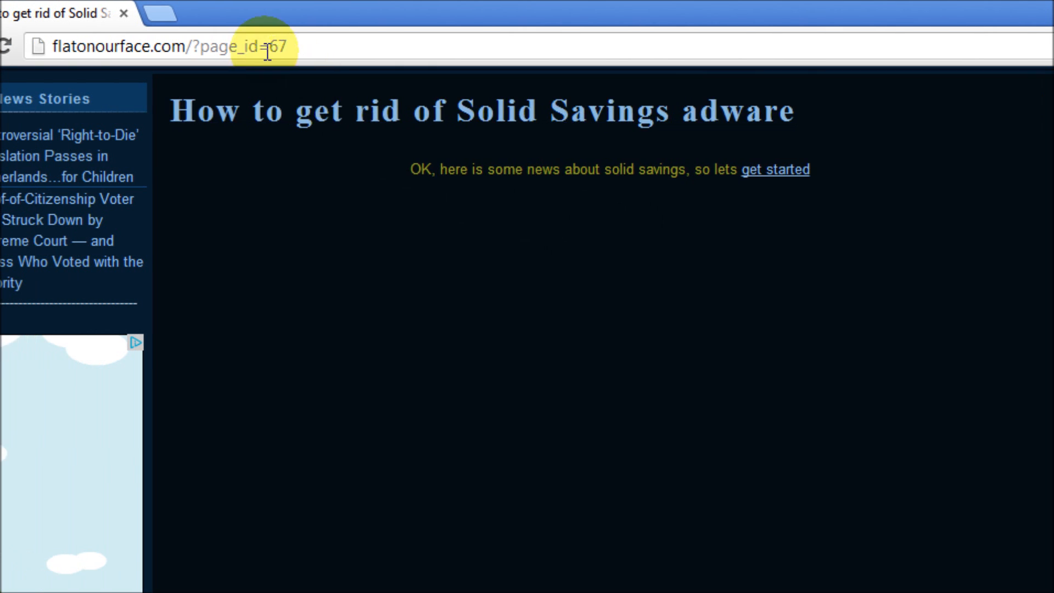
# Open Chrome's Settings page from the main menu in a new tab
pyautogui.click(156, 17)
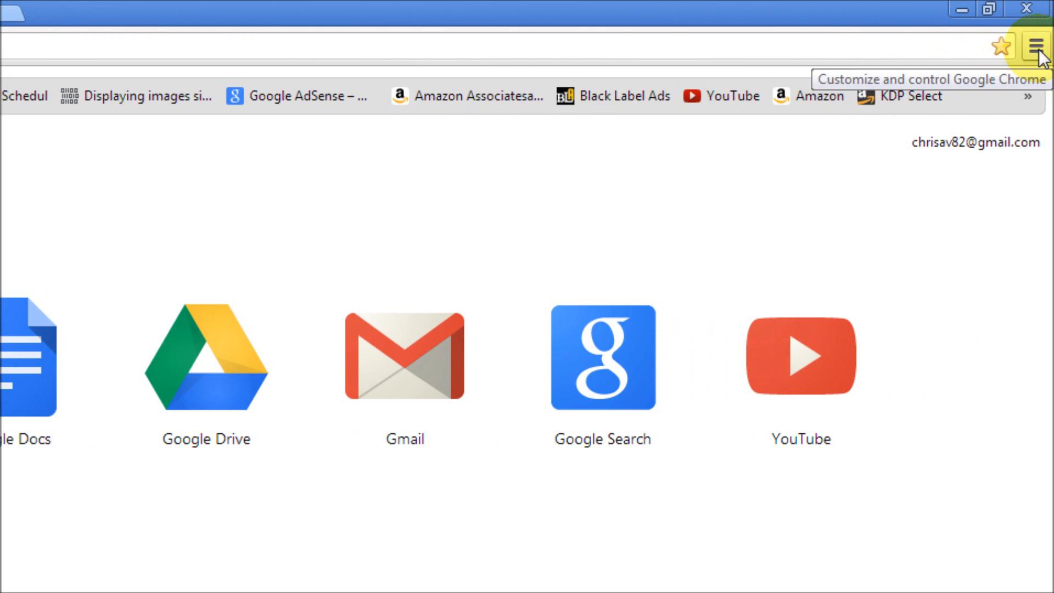
pyautogui.click(1035, 37)
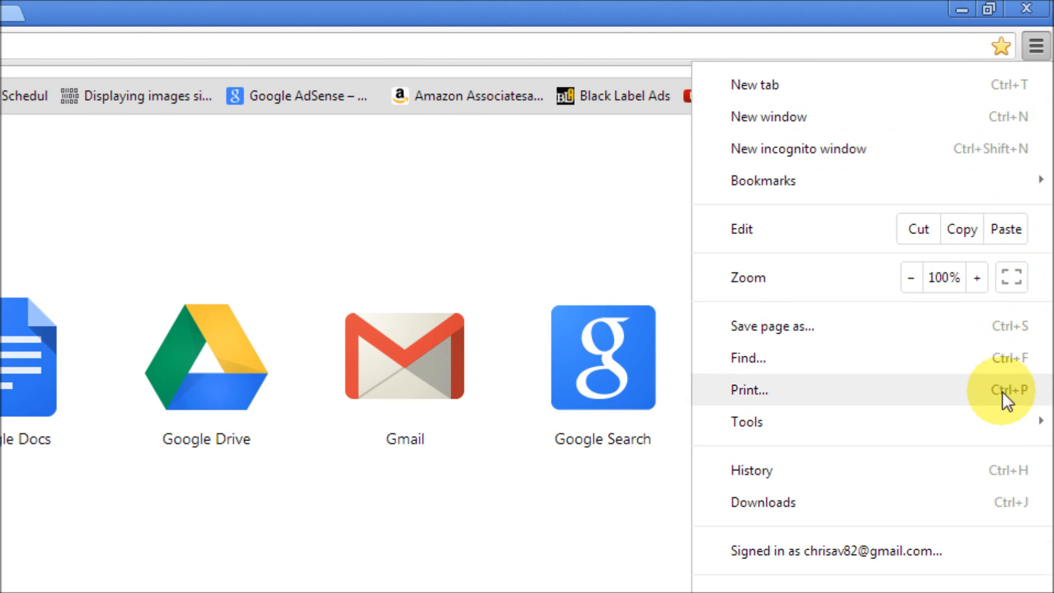
pyautogui.scroll(-3)
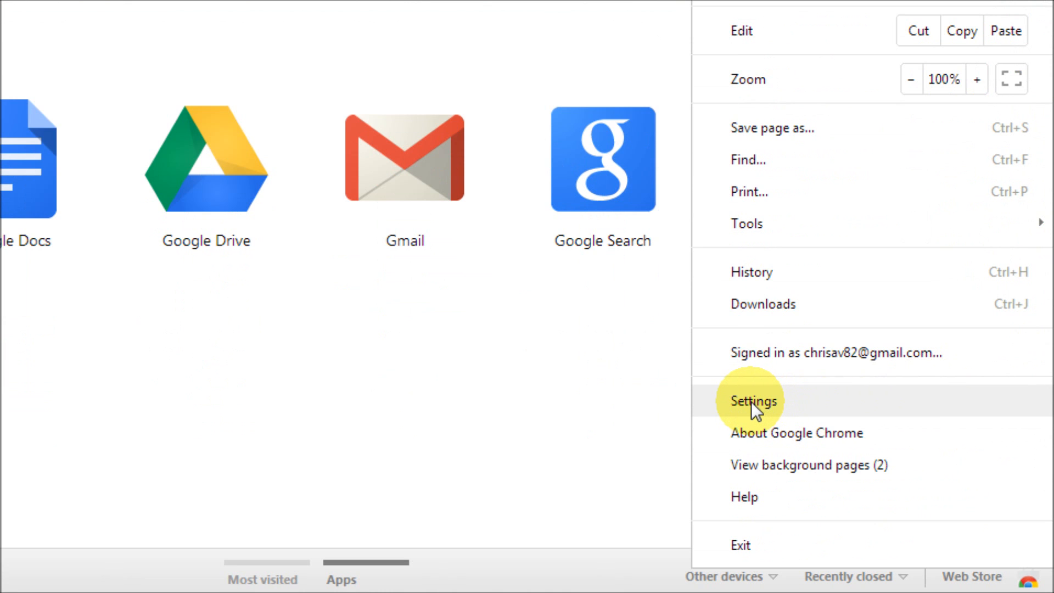
pyautogui.click(751, 401)
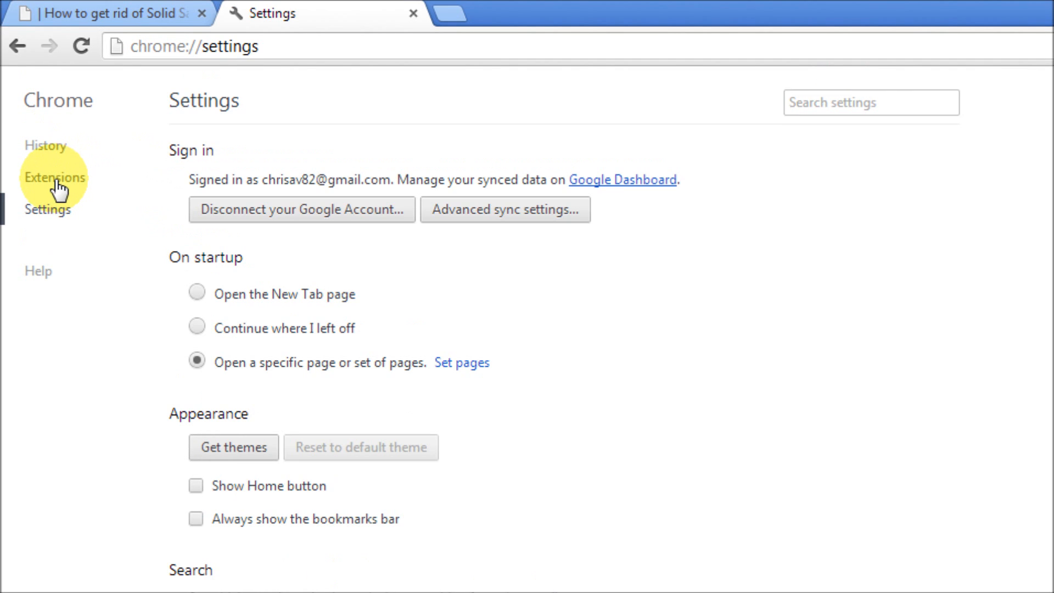
# Open the Extensions list and scroll to the enabled Solid Savings extension
pyautogui.click(49, 177)
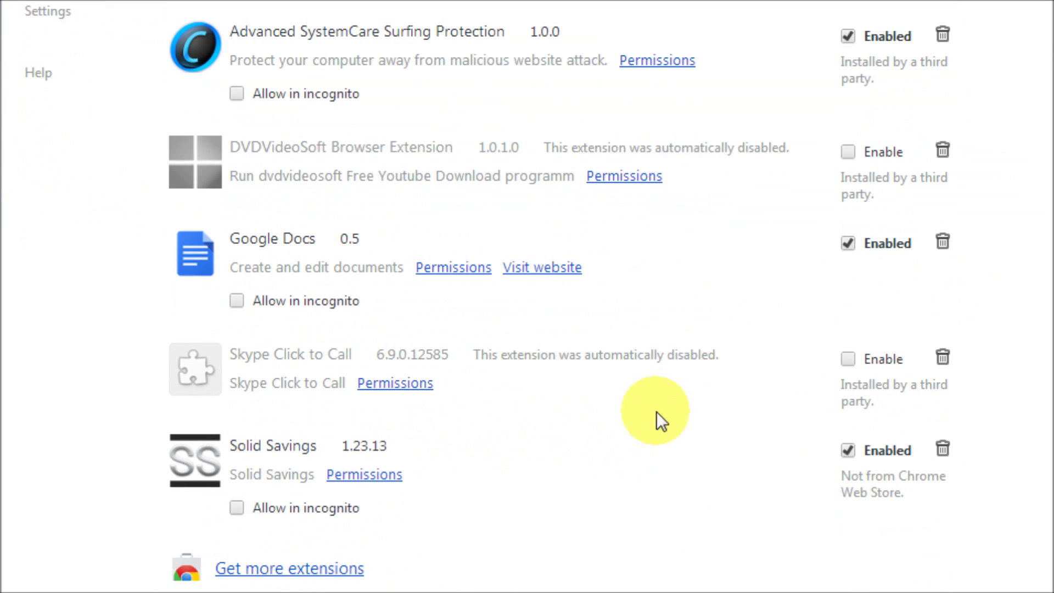
pyautogui.scroll(-3)
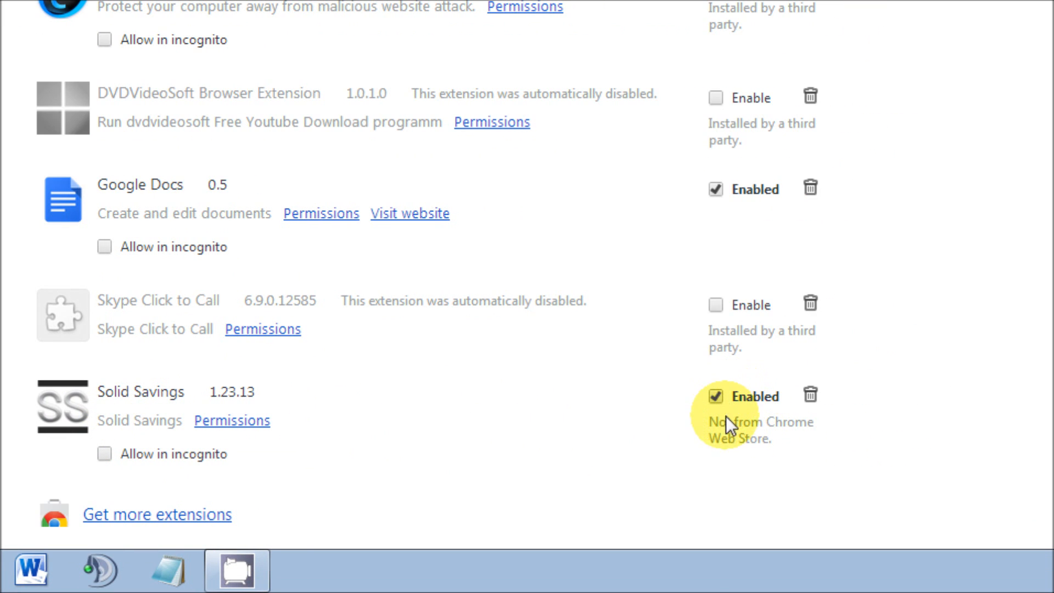
pyautogui.moveTo(737, 473)
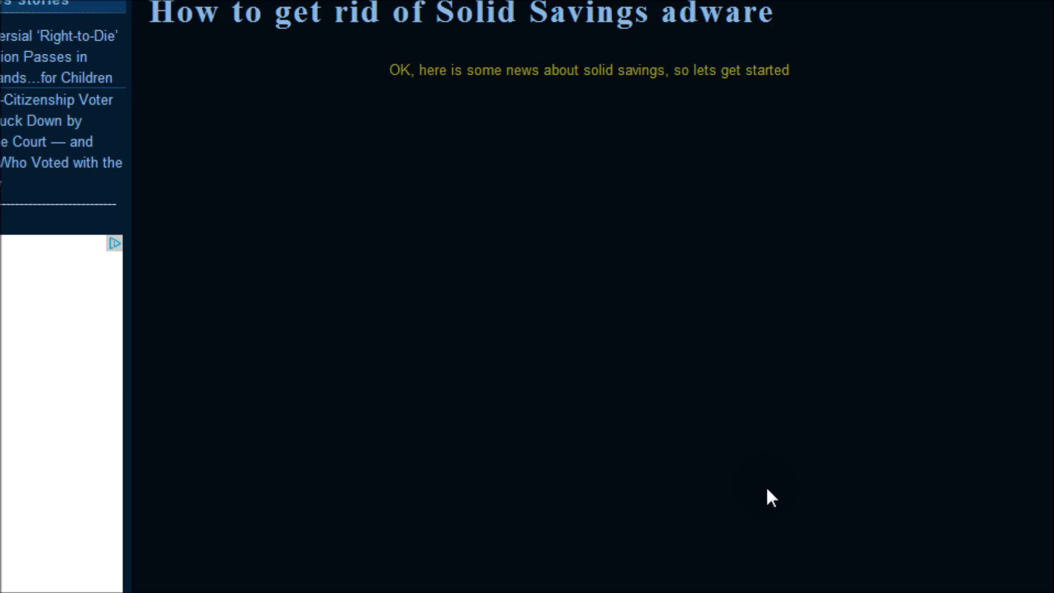
# Follow the test article's 'get started' link to trigger the Solid Savings pop-up ad
pyautogui.scroll(-3)
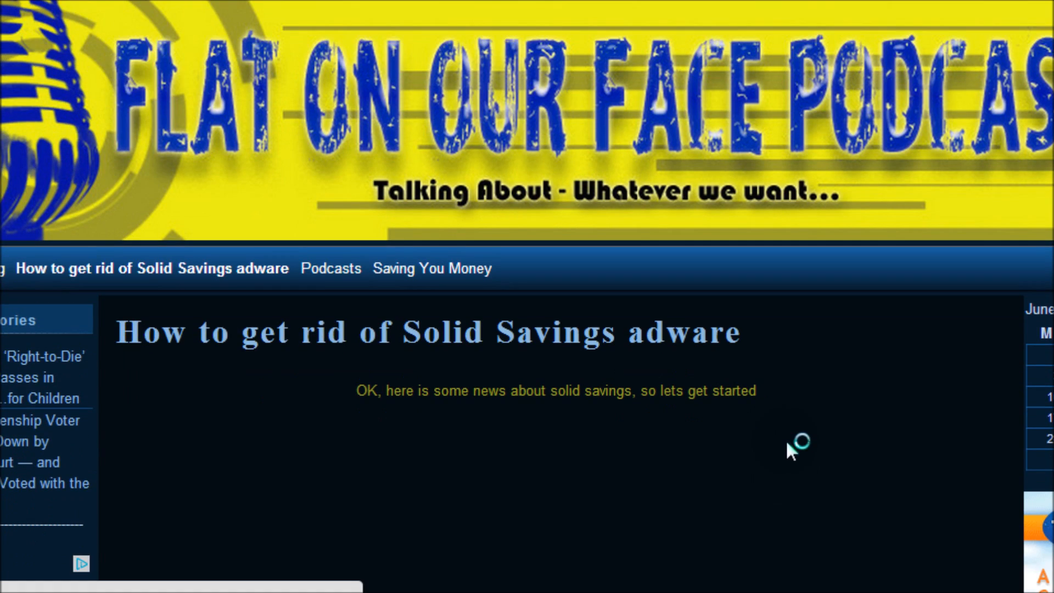
pyautogui.scroll(-3)
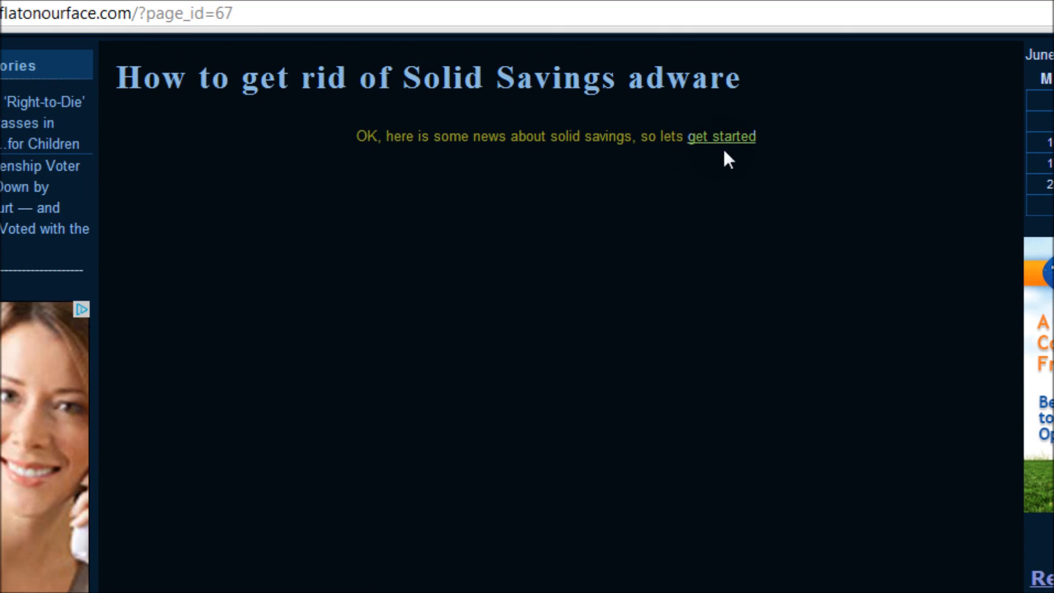
pyautogui.click(722, 137)
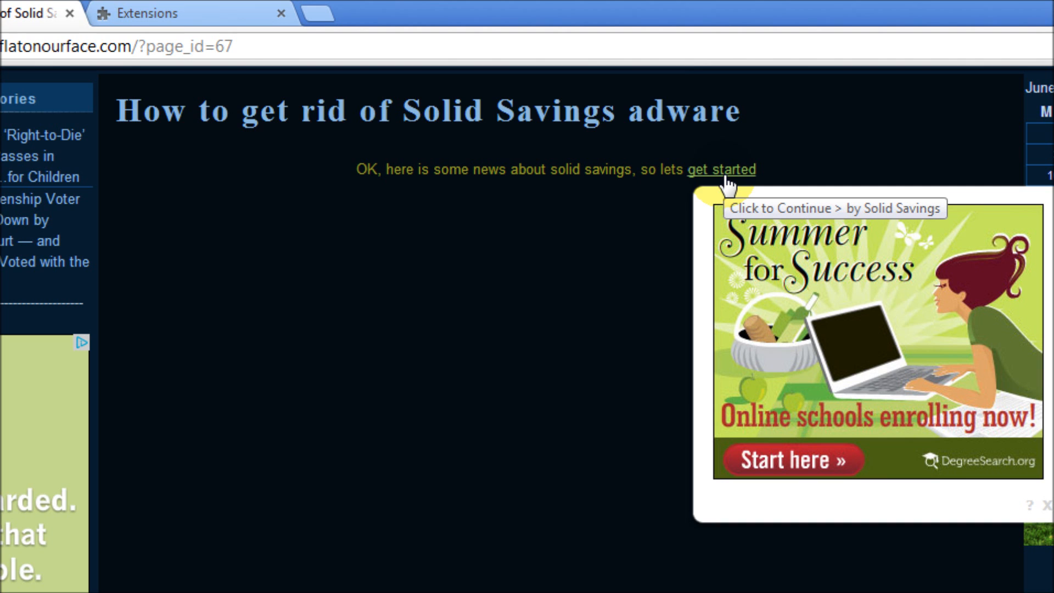
pyautogui.moveTo(719, 212)
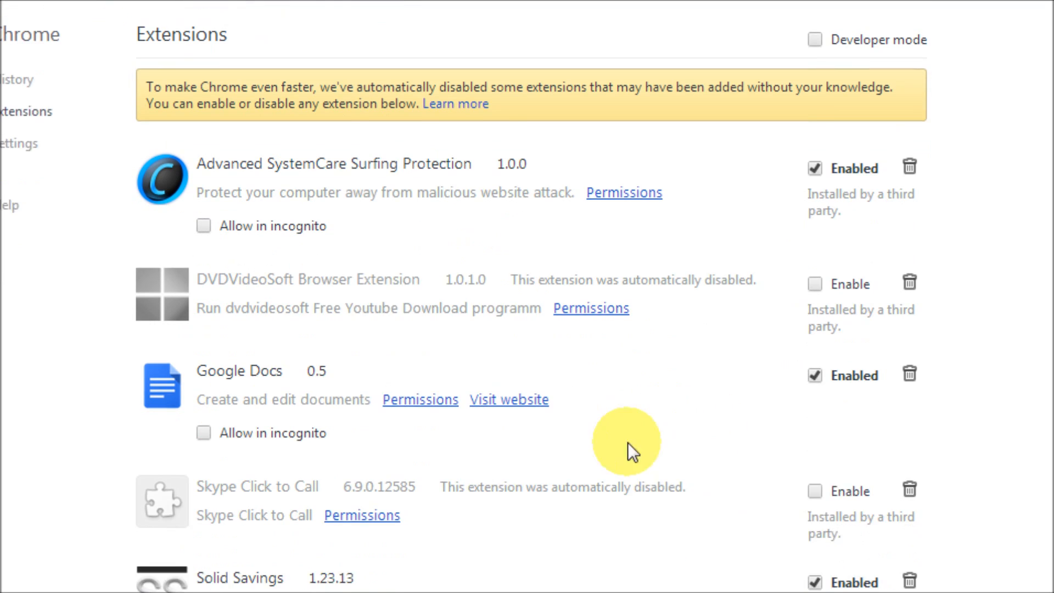
# Untick Enabled for Solid Savings, then remove it and confirm the removal
pyautogui.scroll(-3)
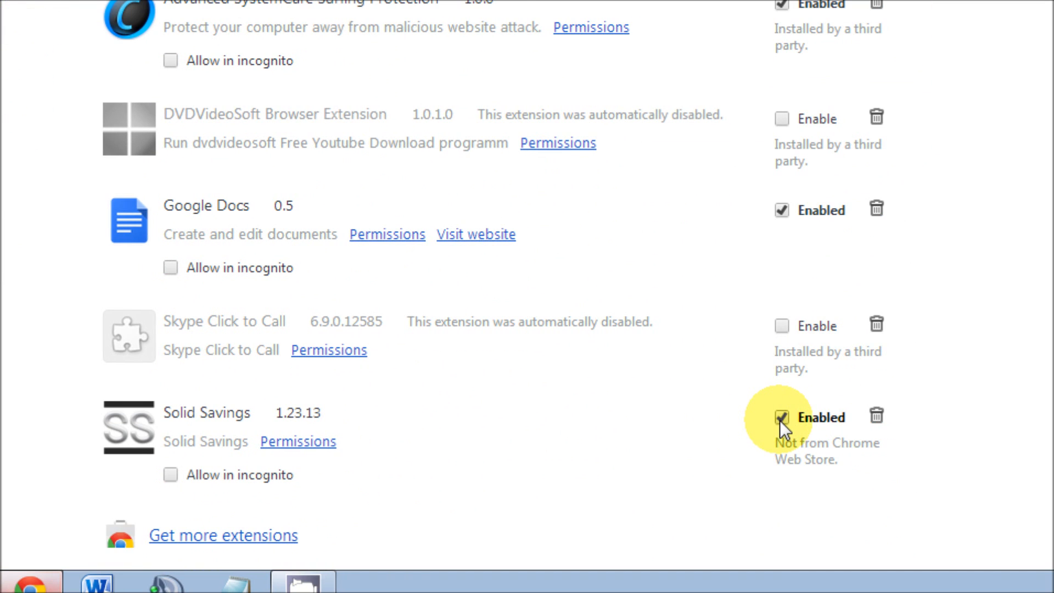
pyautogui.click(781, 417)
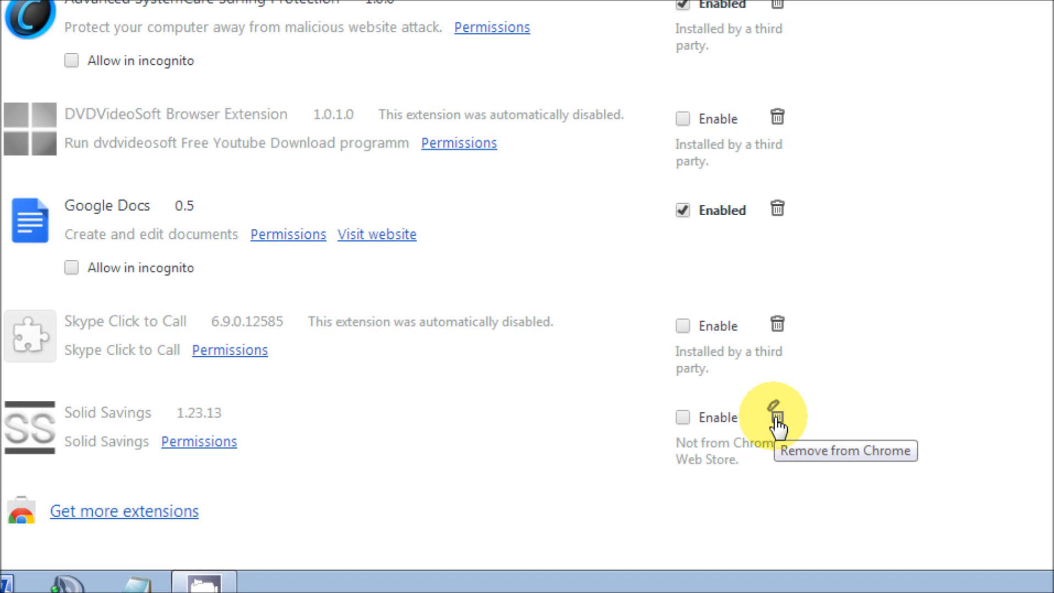
pyautogui.click(776, 418)
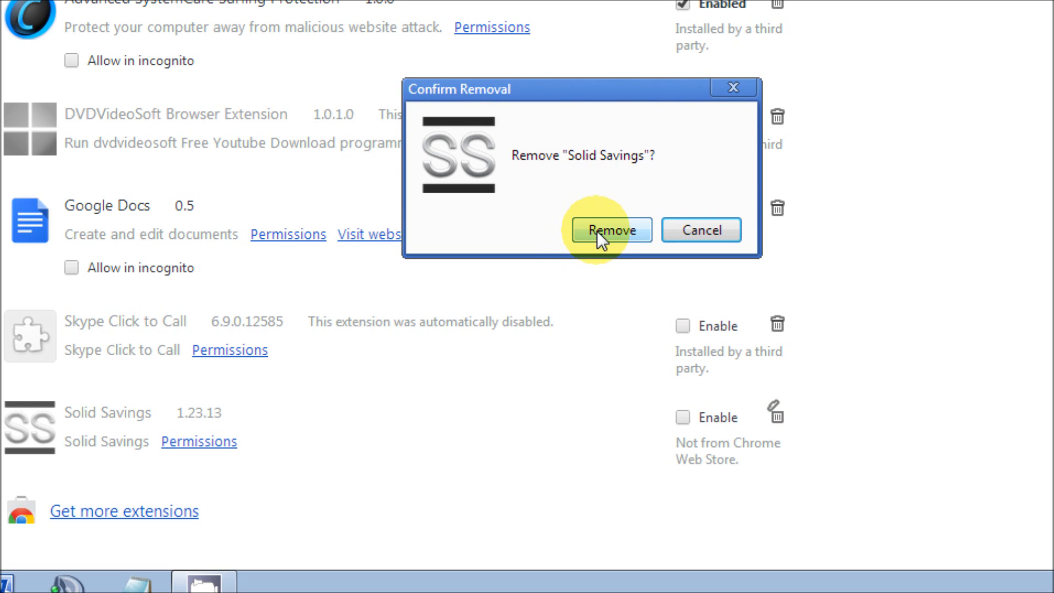
pyautogui.click(611, 230)
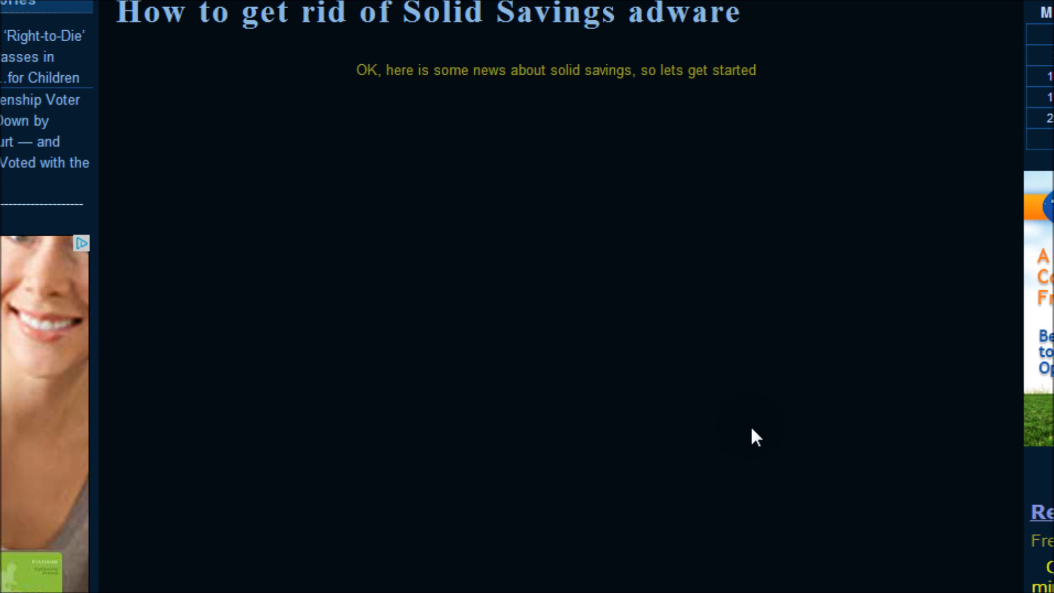
pyautogui.moveTo(731, 228)
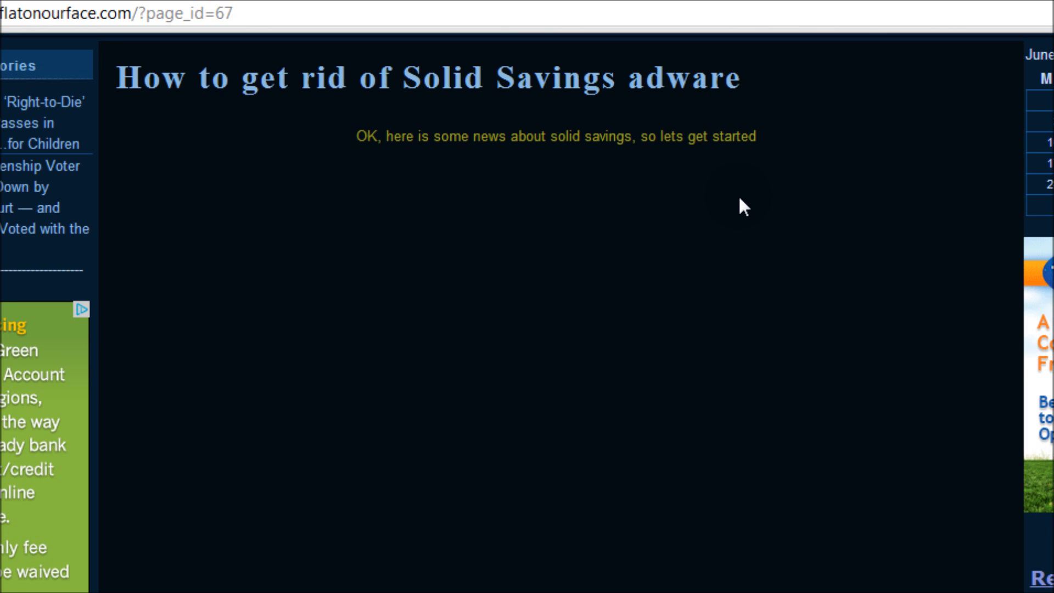
pyautogui.moveTo(584, 244)
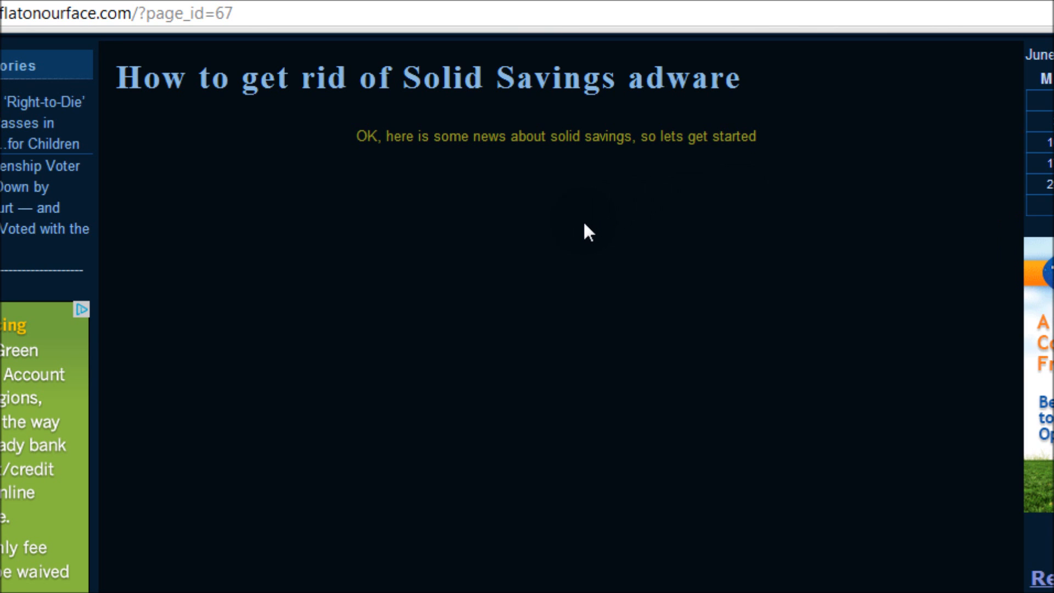
pyautogui.moveTo(587, 253)
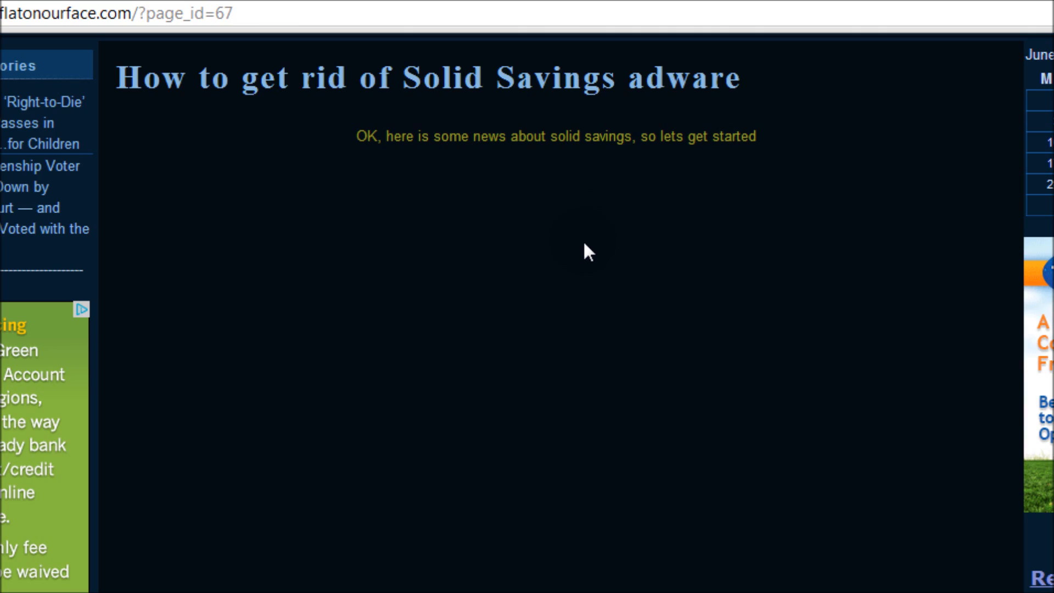